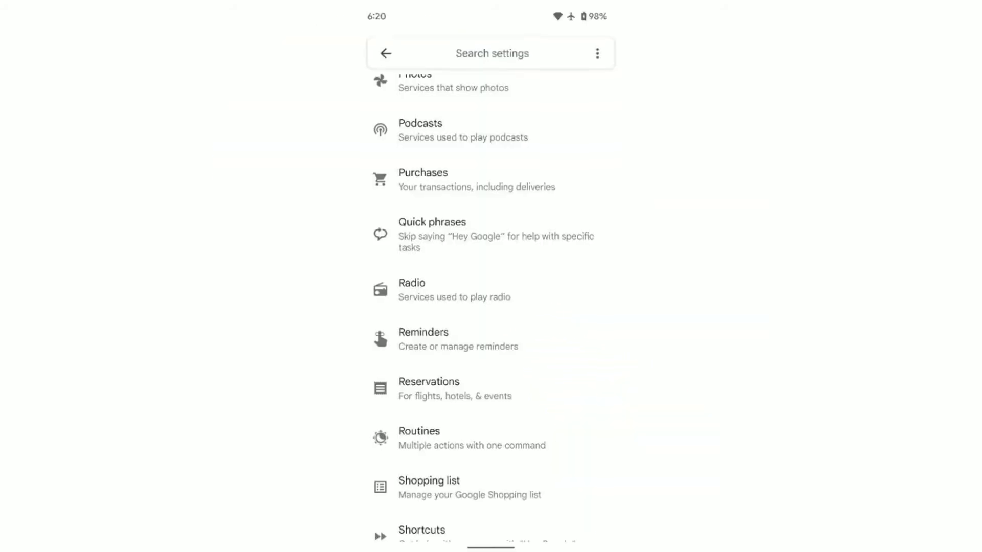
Step: Scroll down the Assistant settings list and open Quick phrases
{"action": "scroll", "scroll_direction": "down", "scroll_amount": 3}
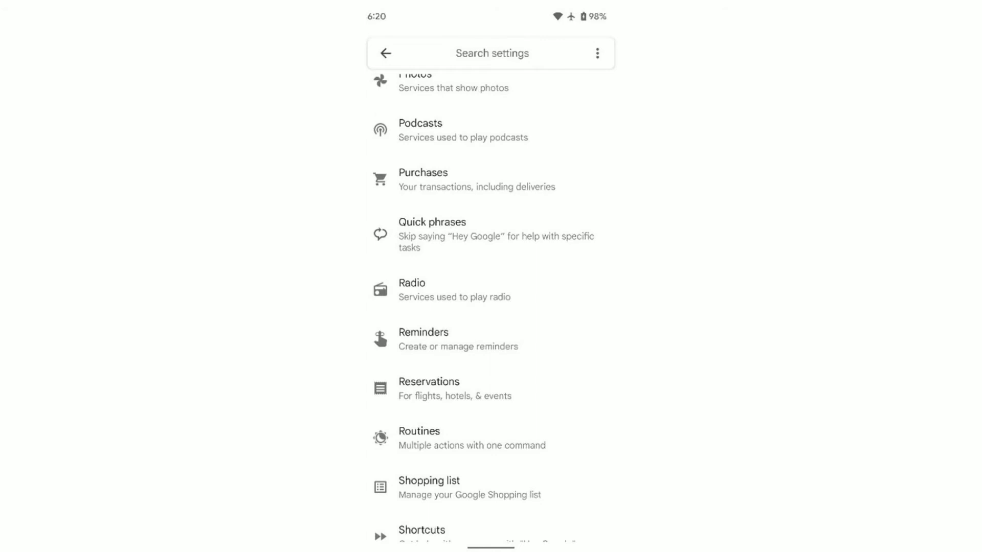
{"action": "left_click", "coordinate": [432, 235]}
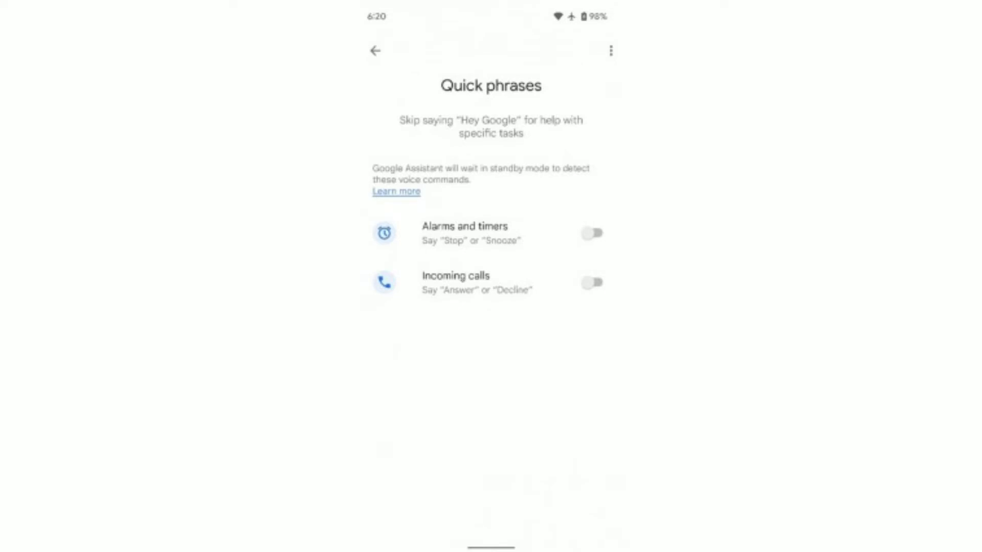
Step: Switch on the Incoming calls toggle to raise the 'Turn on Quick phrases for incoming calls?' confirmation
{"action": "left_click", "coordinate": [590, 283]}
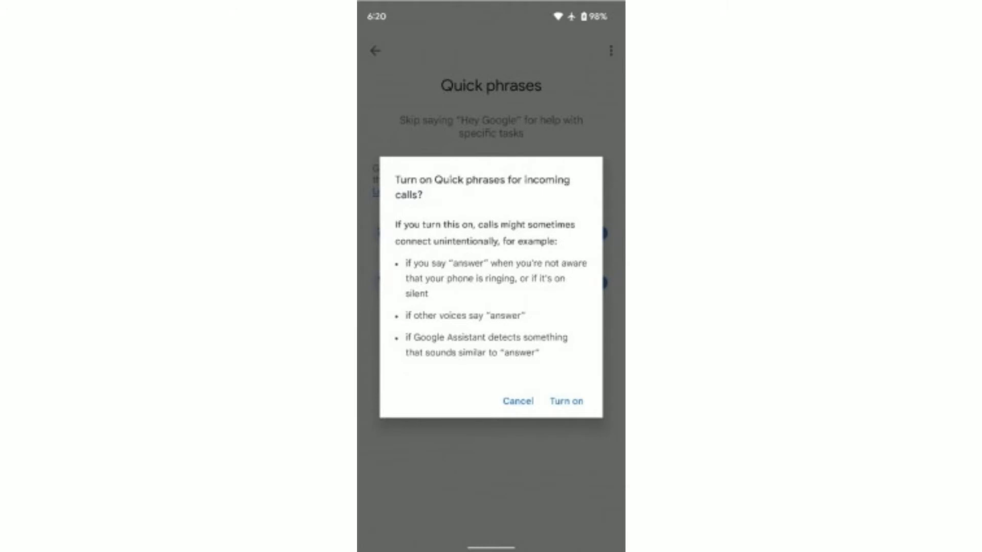
{"action": "left_click", "coordinate": [564, 401]}
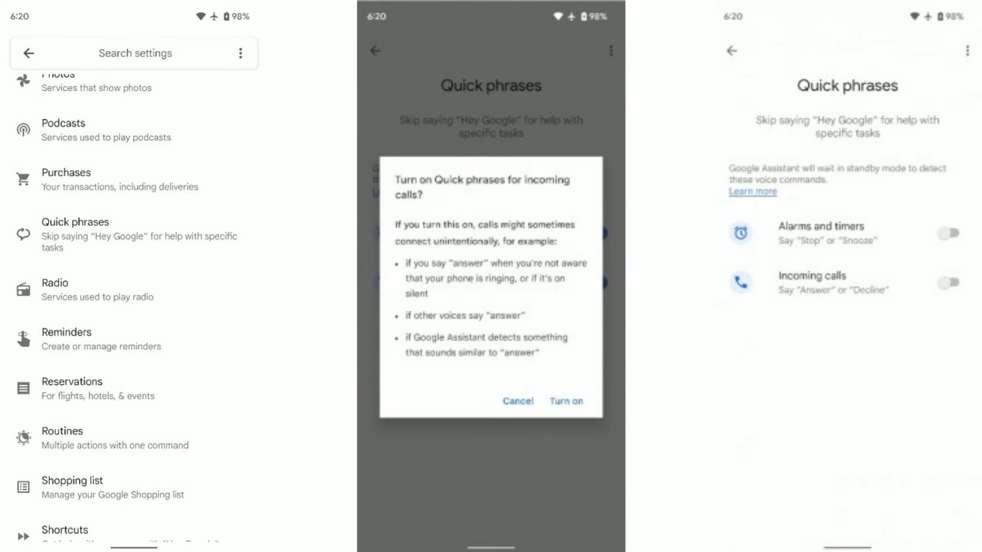
Step: Go back from Quick phrases to the Assistant settings list
{"action": "left_click", "coordinate": [564, 401]}
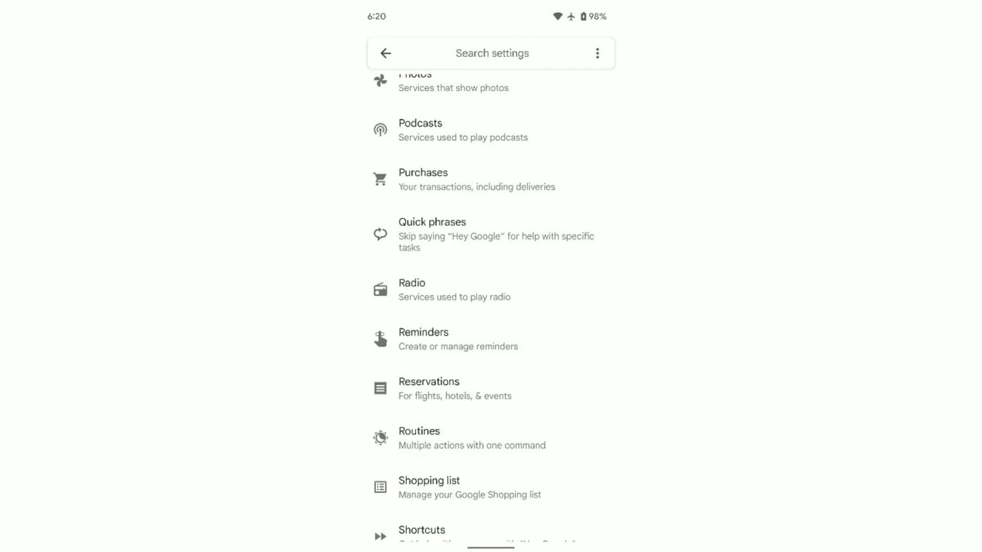
Step: Reopen Quick phrases and switch on Incoming calls to show the confirmation again
{"action": "left_click", "coordinate": [432, 235]}
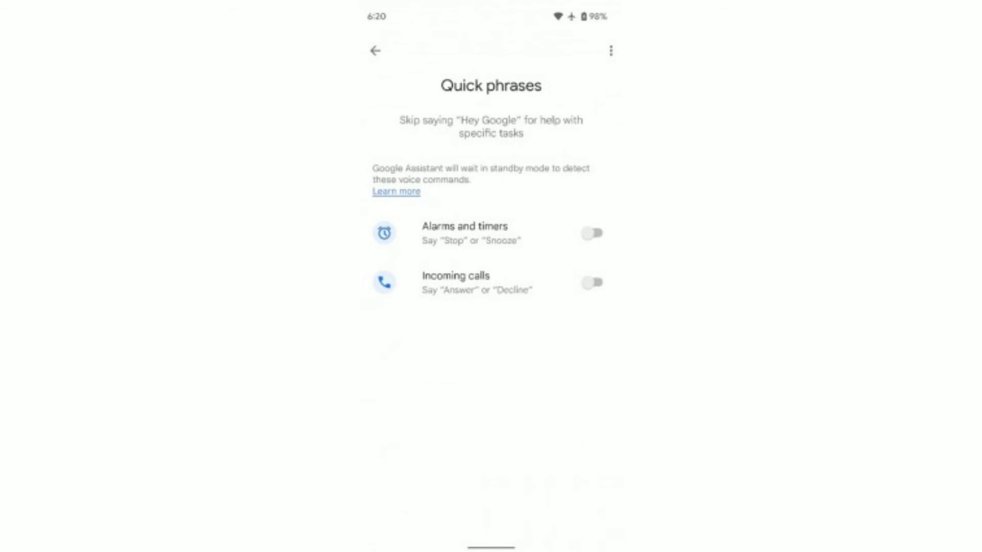
{"action": "left_click", "coordinate": [591, 282]}
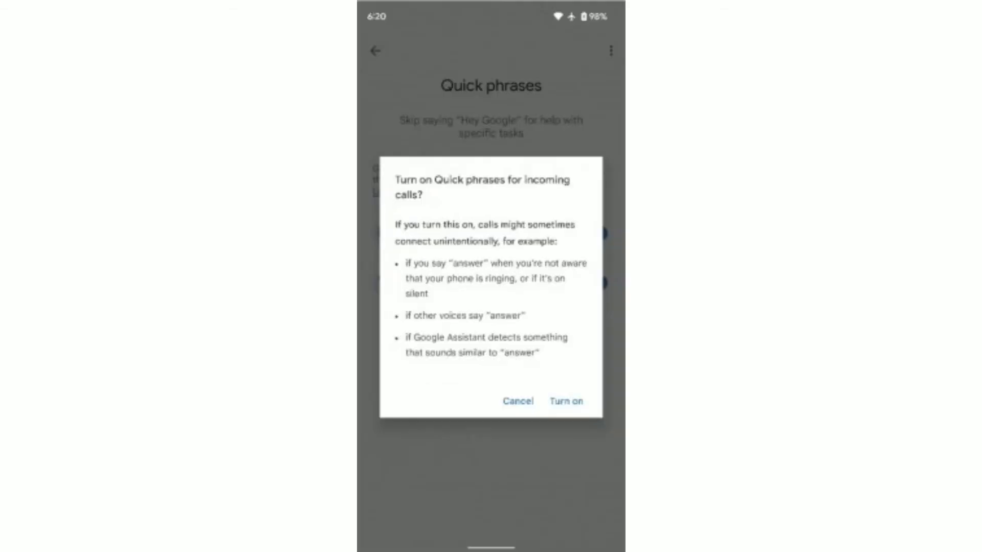